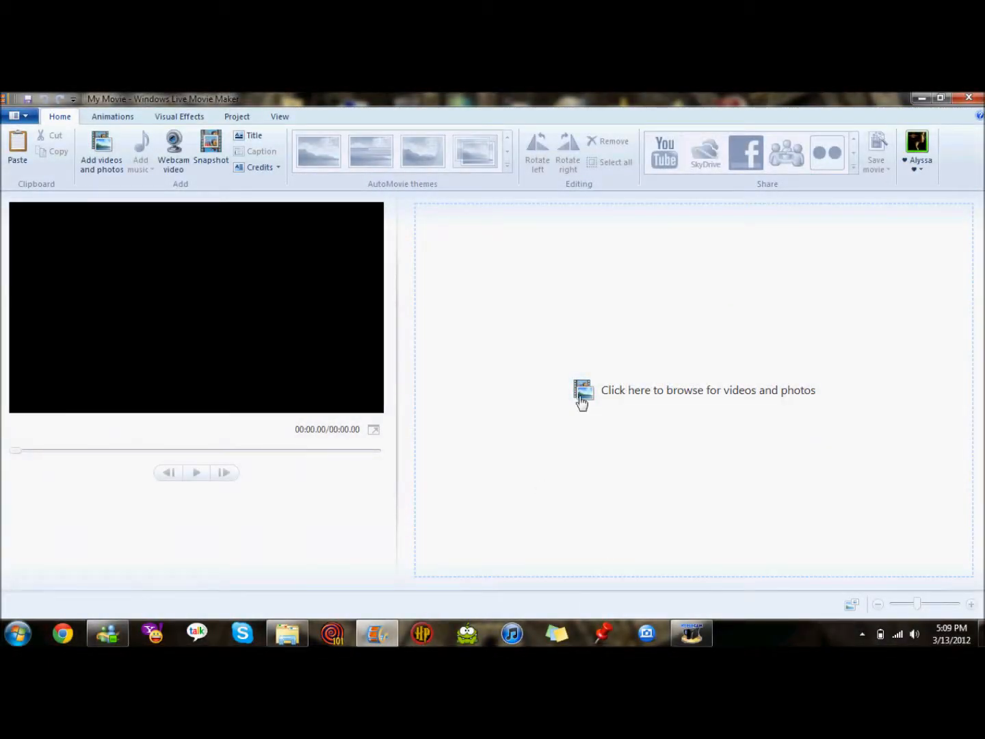
pyautogui.click(583, 390)
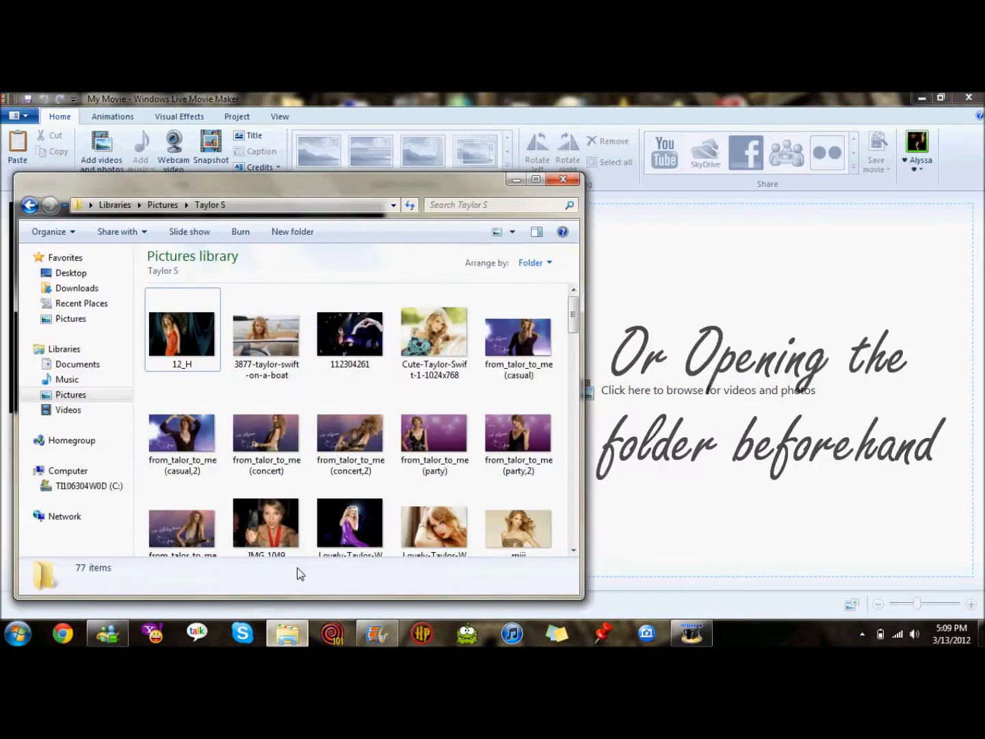
pyautogui.click(182, 330)
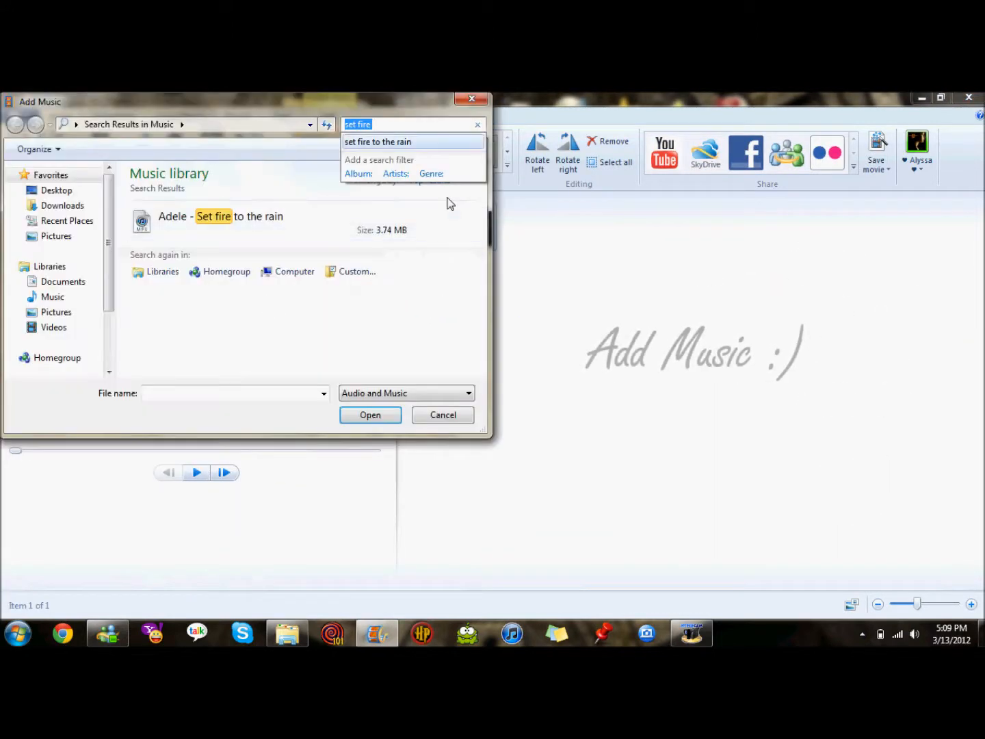
# Search 'sparks', add the Sparks Fly song as background music and play the preview.
pyautogui.write('sparks')
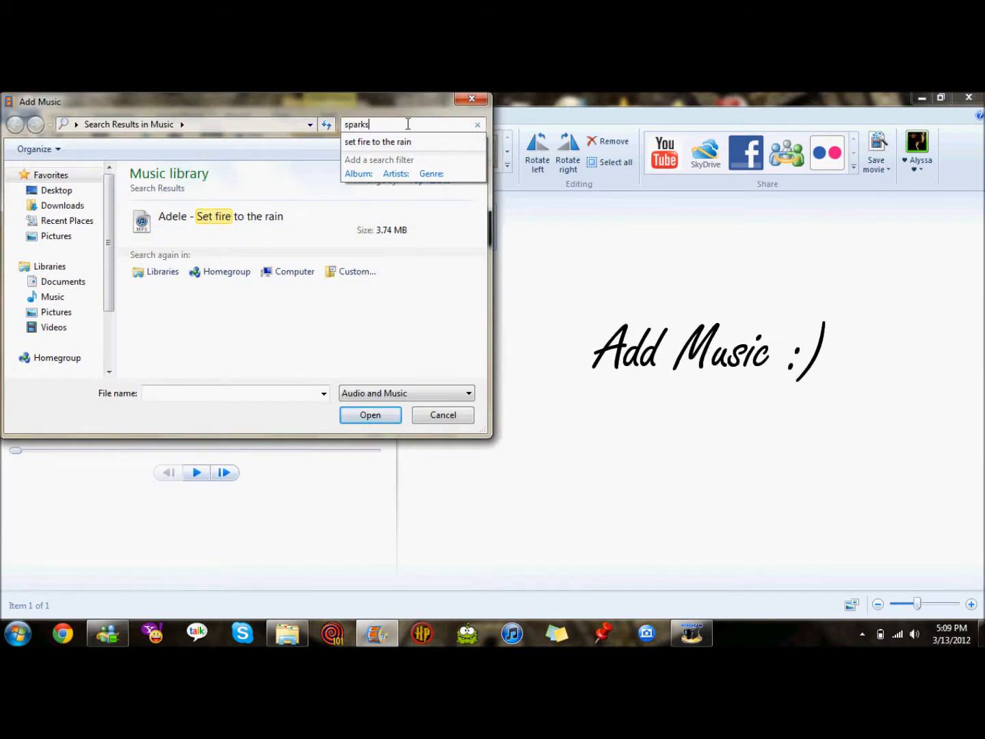
pyautogui.click(369, 415)
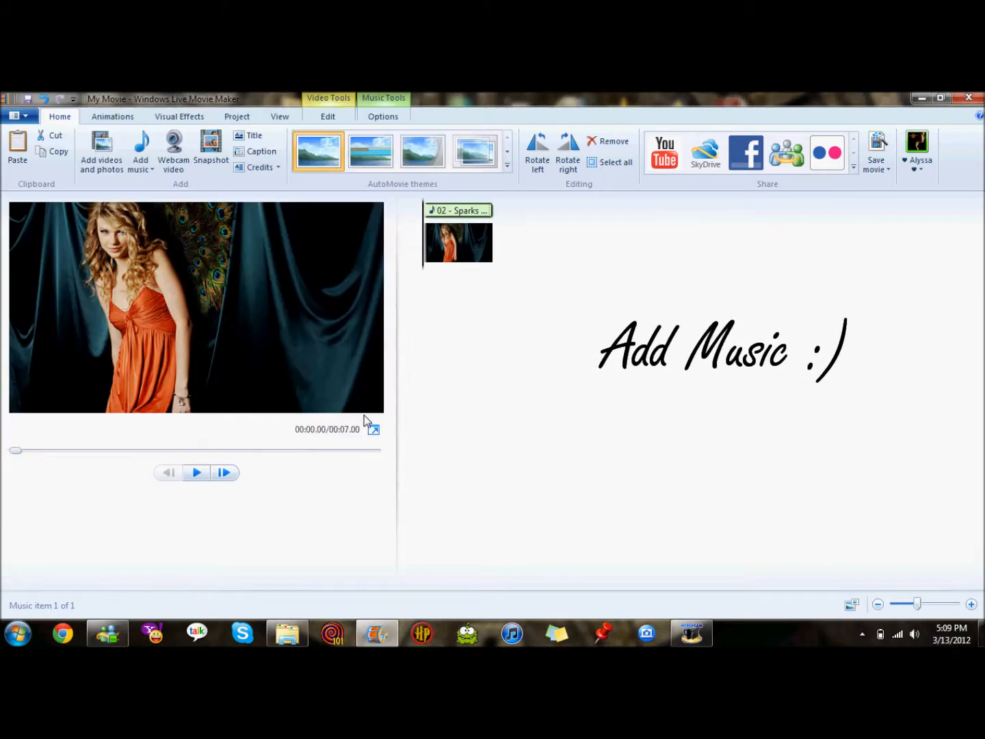
pyautogui.click(197, 474)
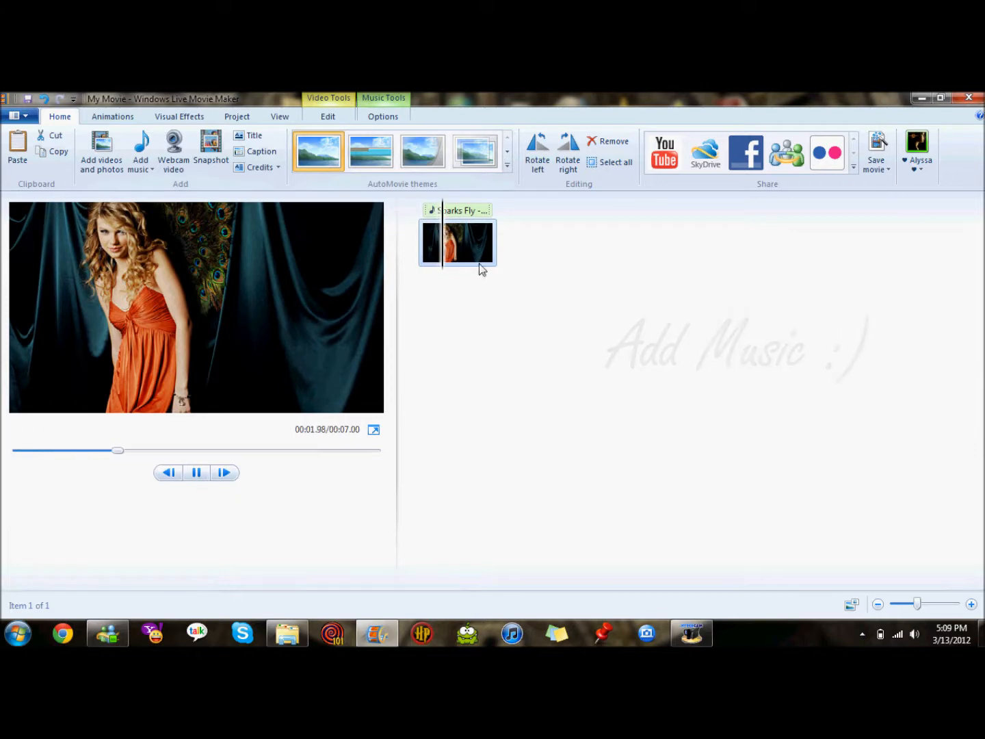
# Apply a Pan and zoom preset to the first photo and pause the preview after watching it.
pyautogui.click(112, 116)
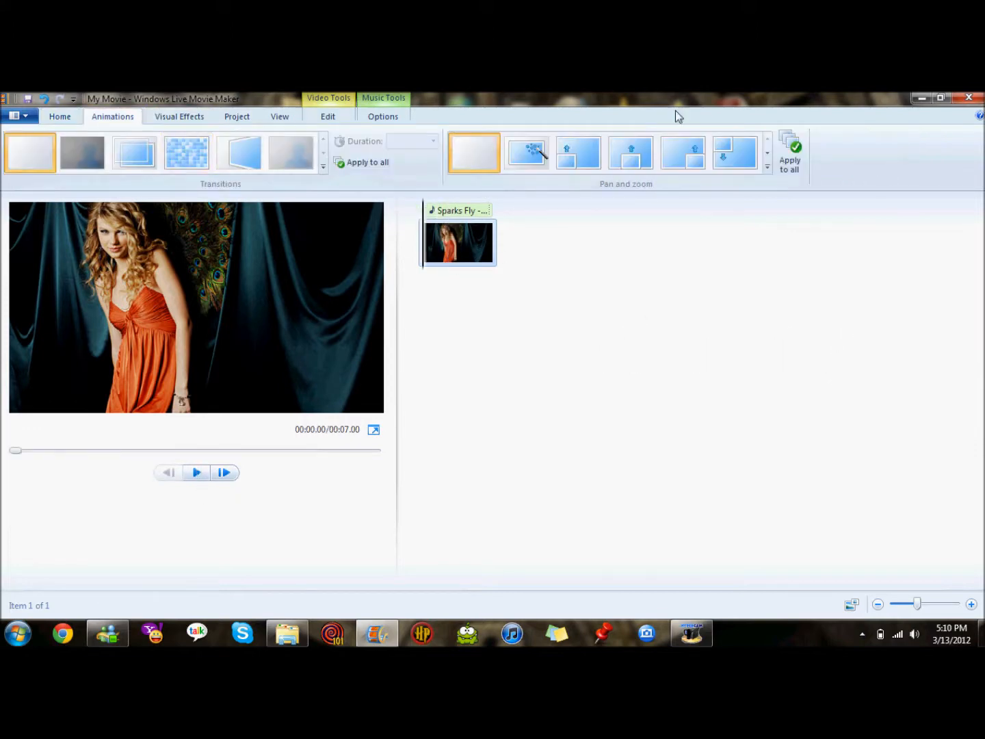
pyautogui.click(526, 151)
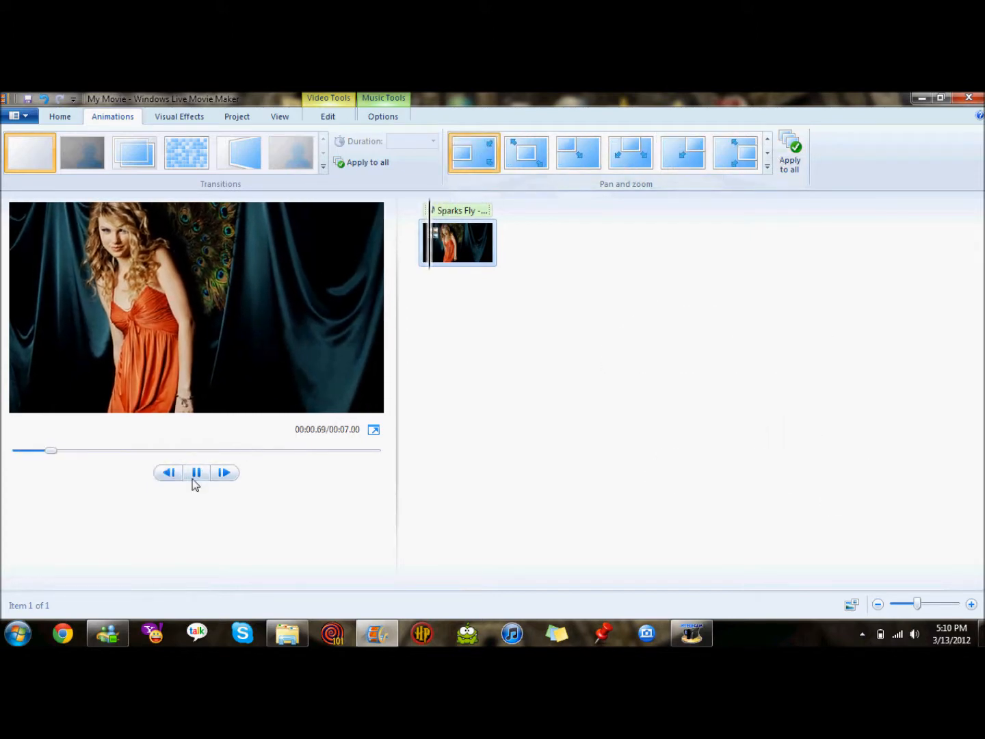
pyautogui.click(197, 474)
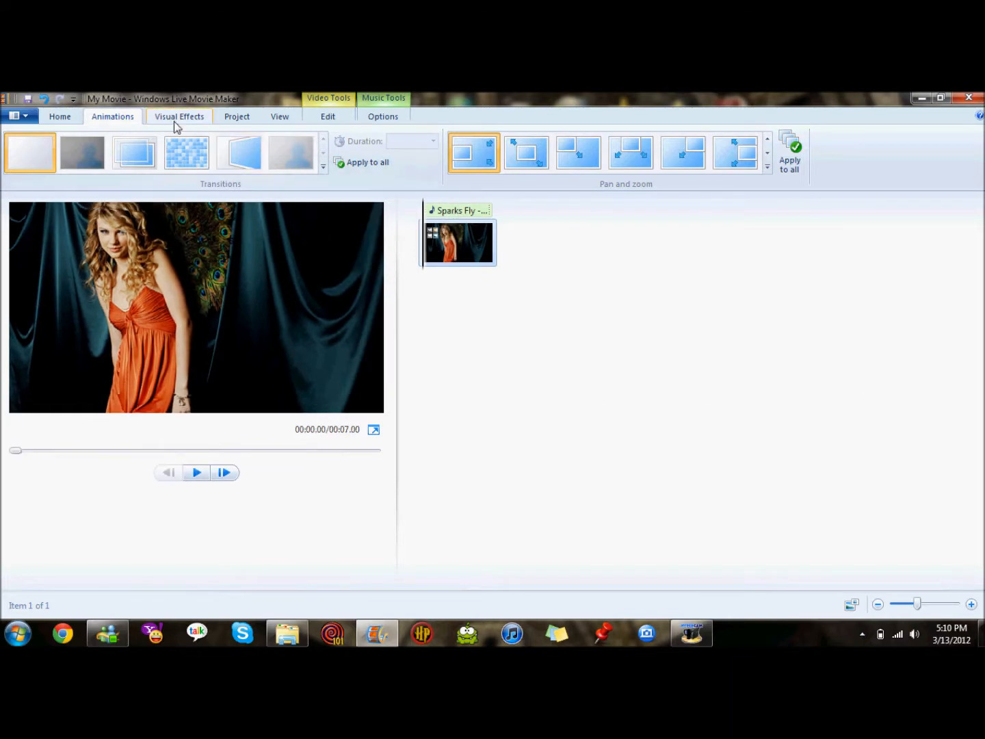
pyautogui.click(186, 152)
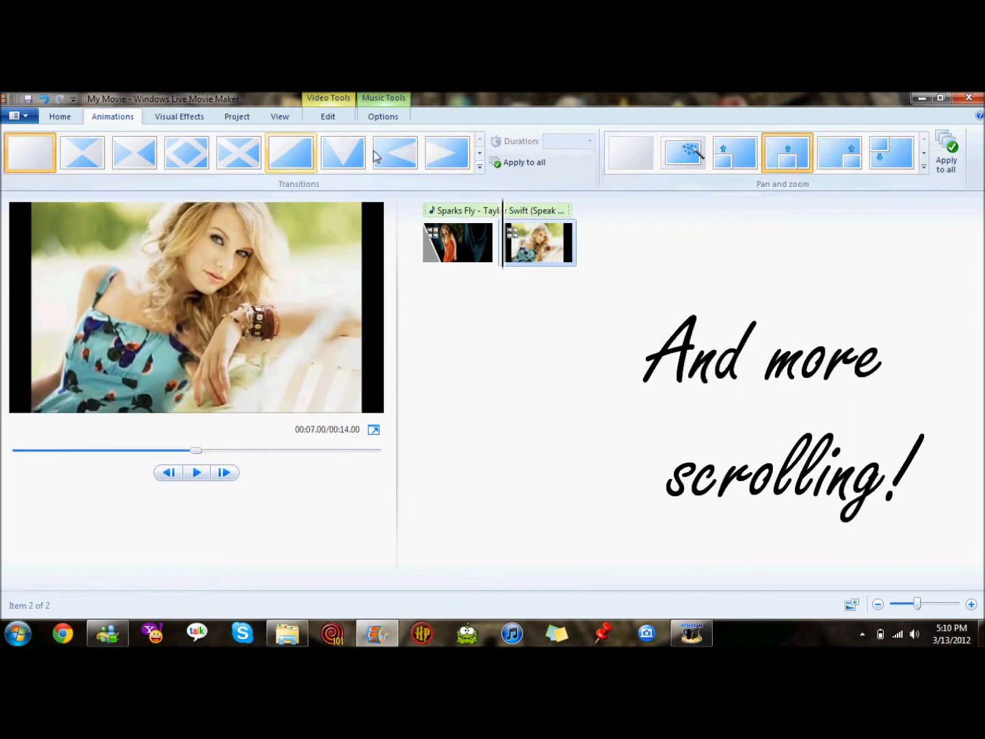
# Add another photo from the folder and start the caption text 'Sparks Fl'.
pyautogui.scroll(-3)
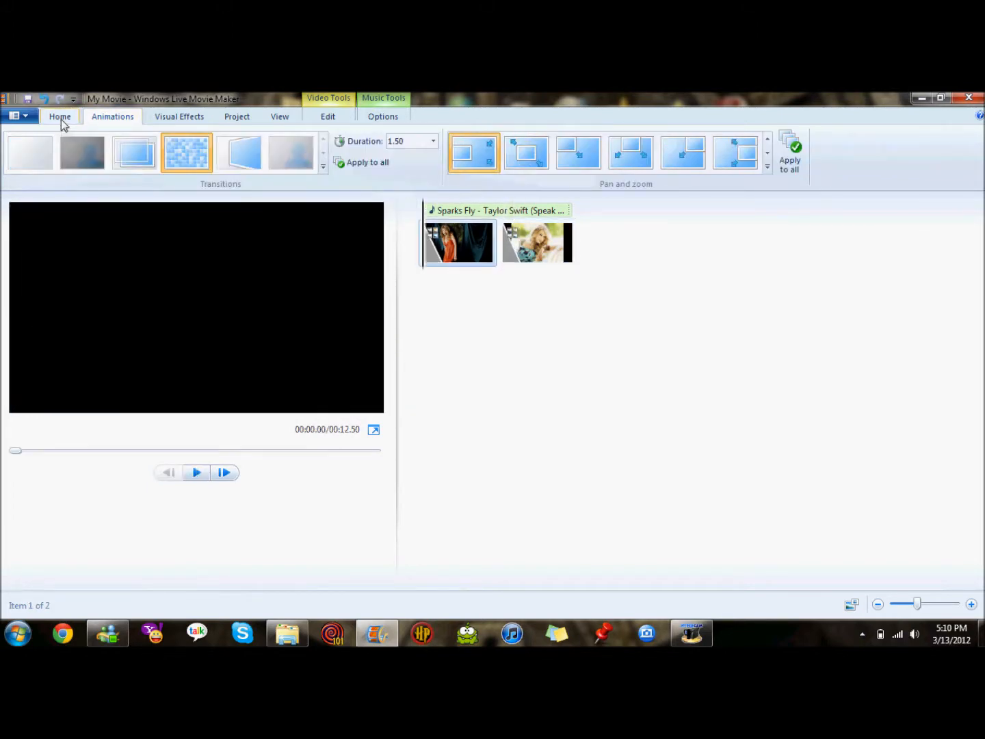
pyautogui.write('Sparks Fly')
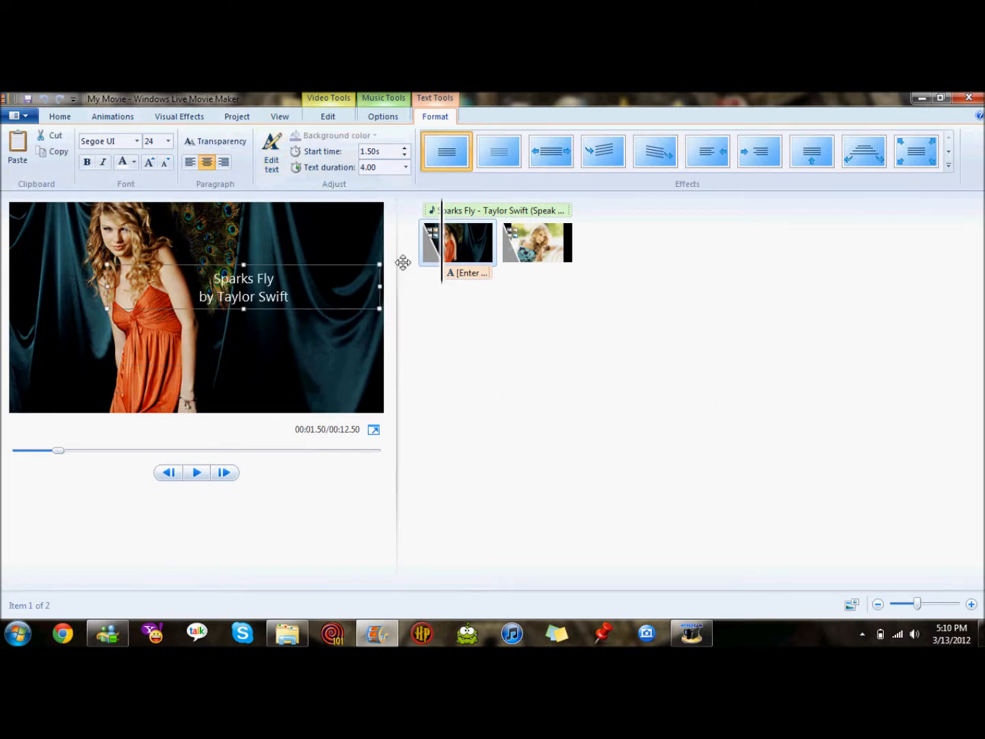
# Style the caption in the Scriptosaurus font, larger size, with a Fade effect.
pyautogui.click(136, 141)
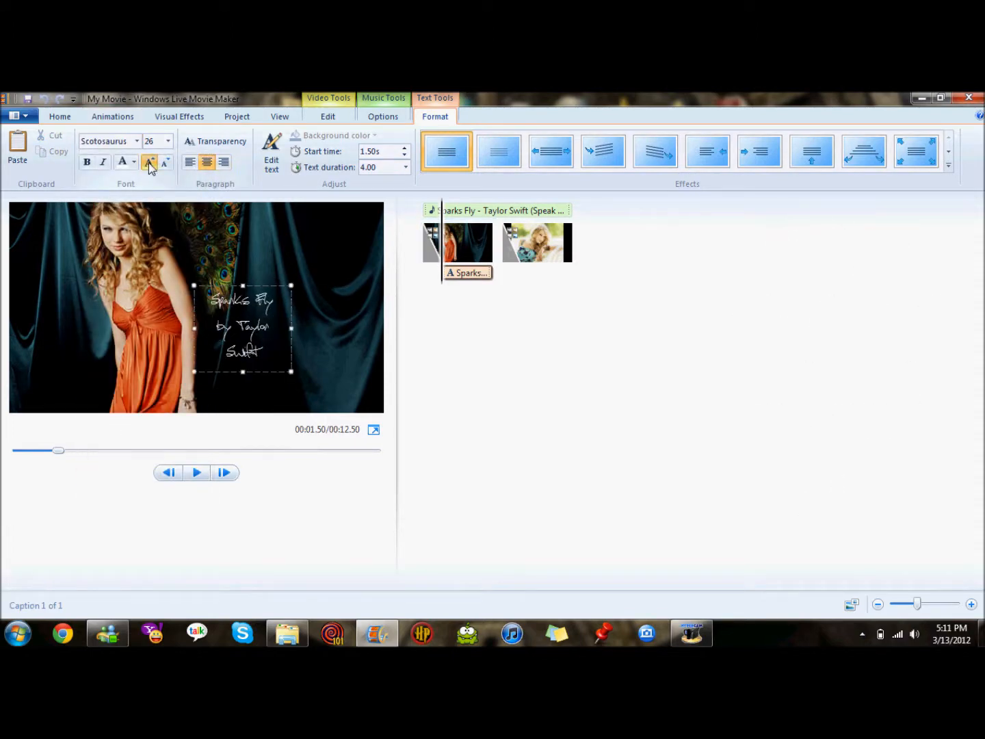
pyautogui.click(156, 141)
pyautogui.write('36')
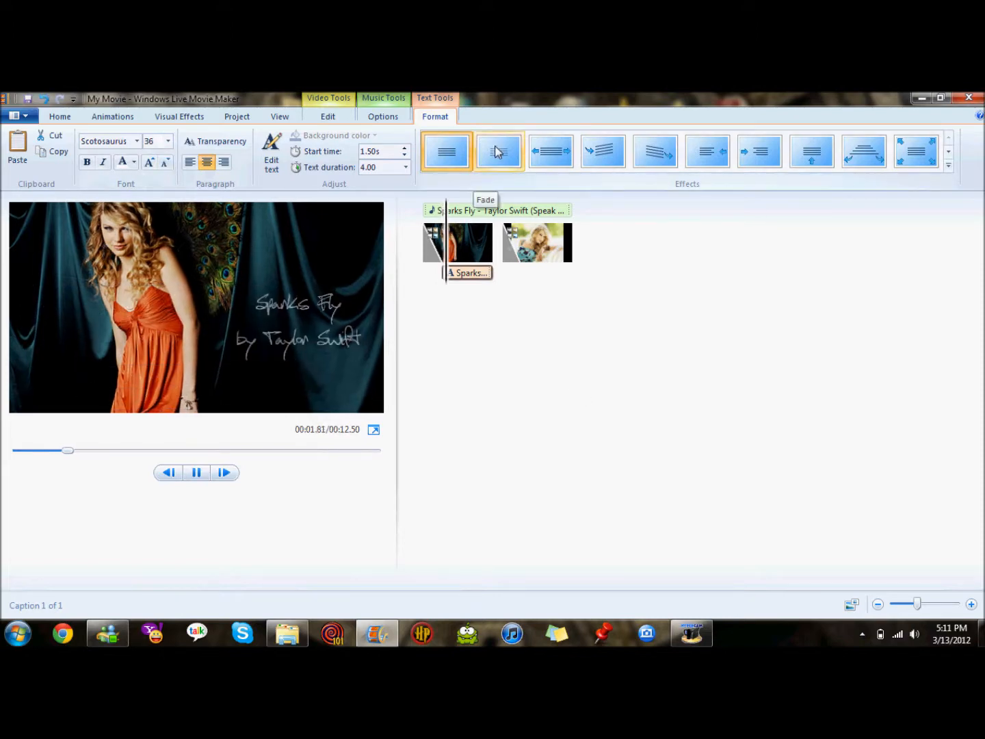
pyautogui.click(758, 151)
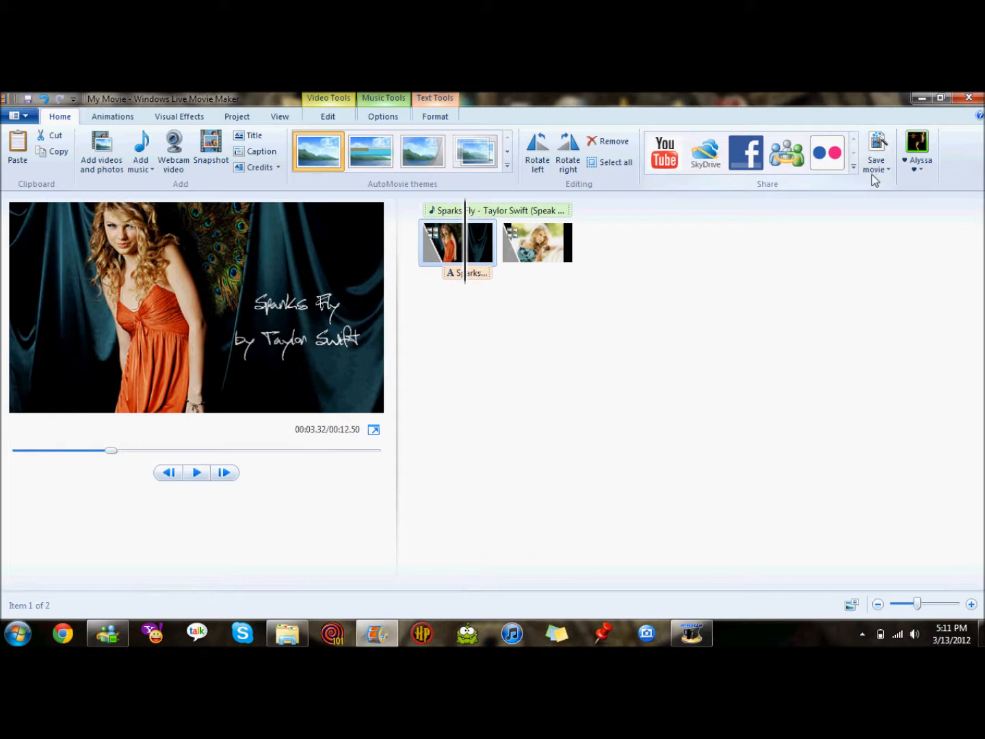
# Review the Save movie options on Home, ending in the 42-item 'Mine' project.
pyautogui.click(875, 148)
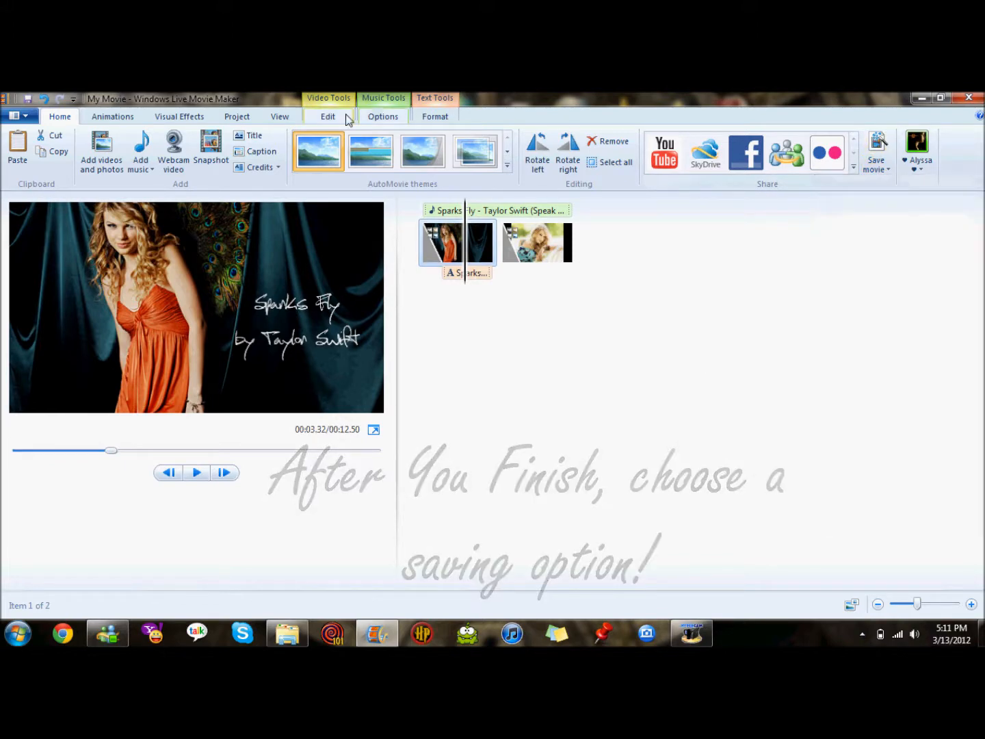
pyautogui.click(237, 116)
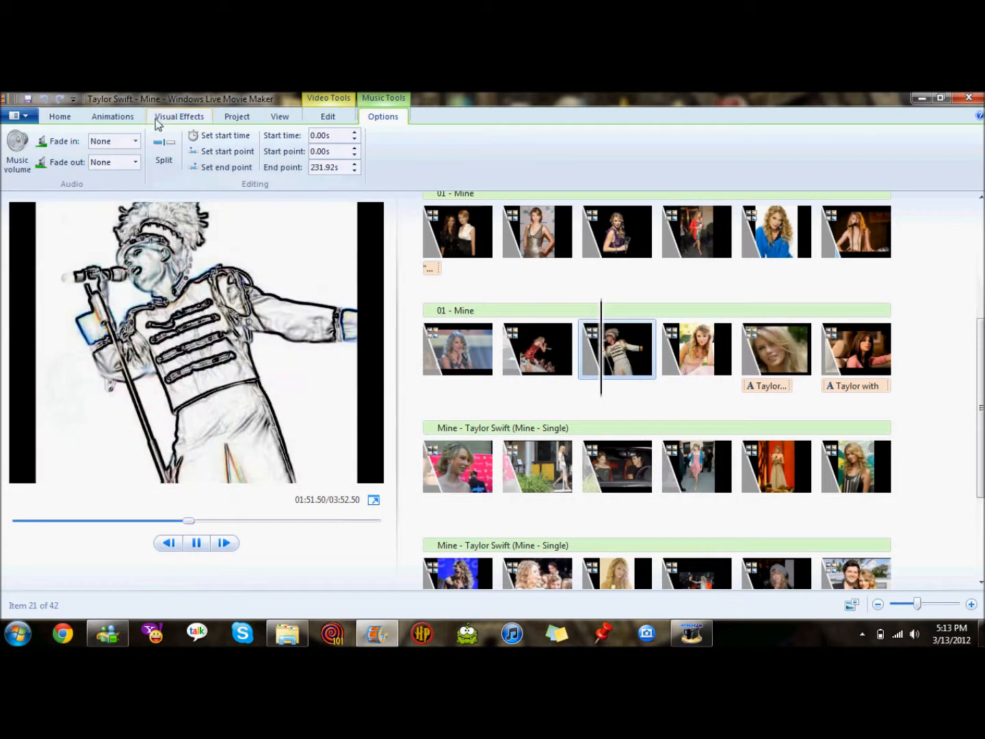
# Try a different colour visual effect on clip 21 of the 'Mine' project.
pyautogui.click(178, 116)
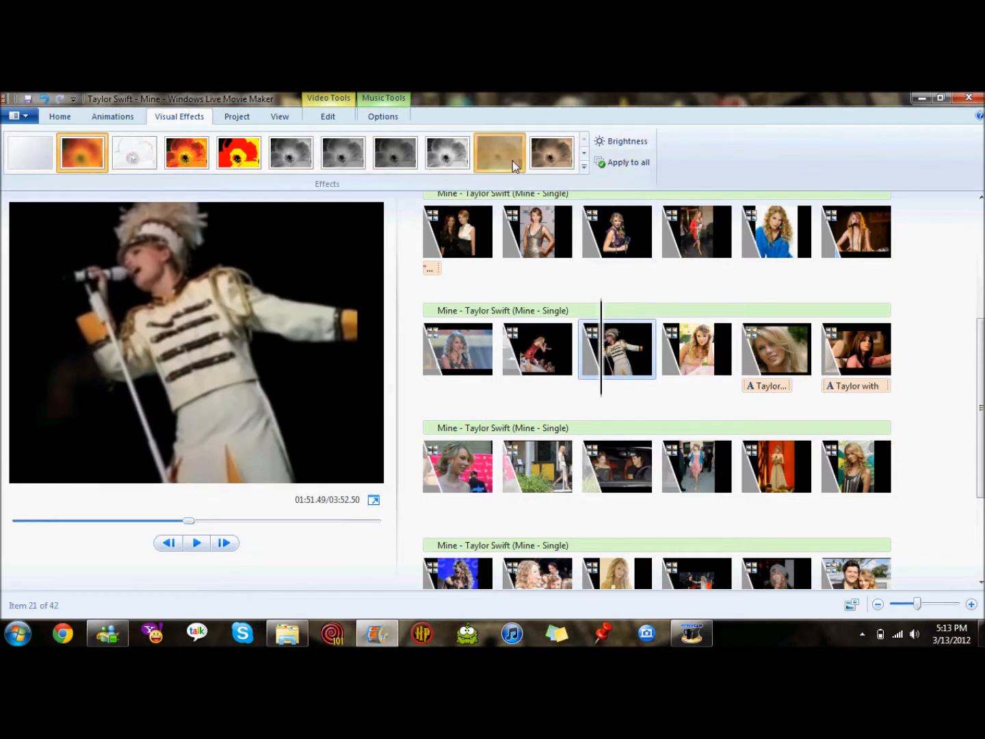
pyautogui.click(238, 152)
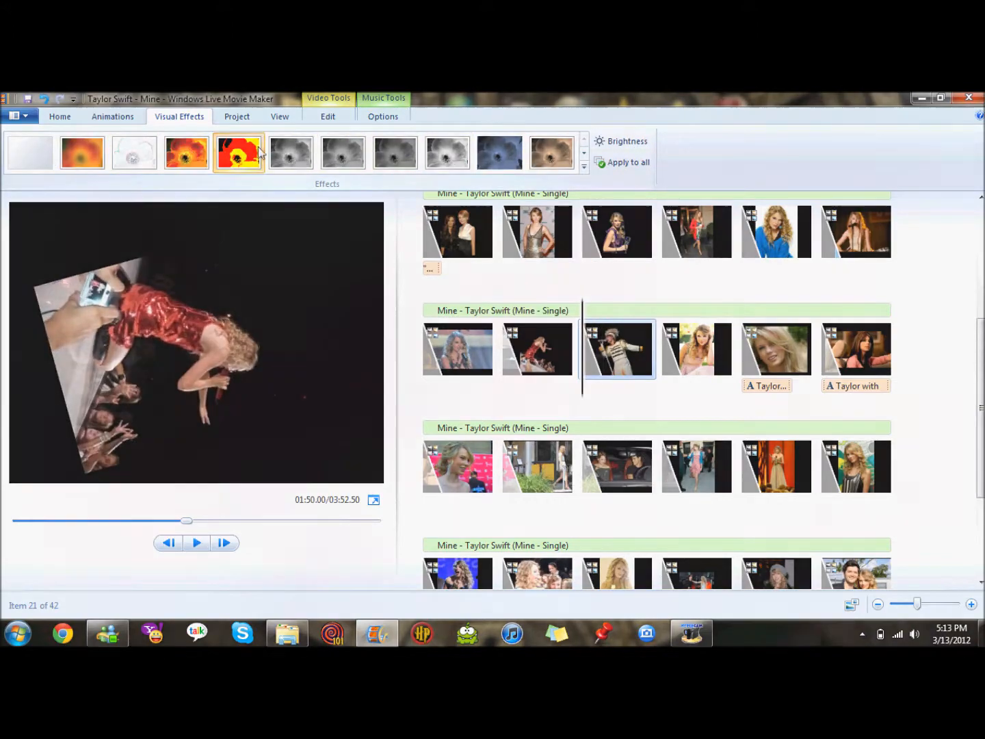